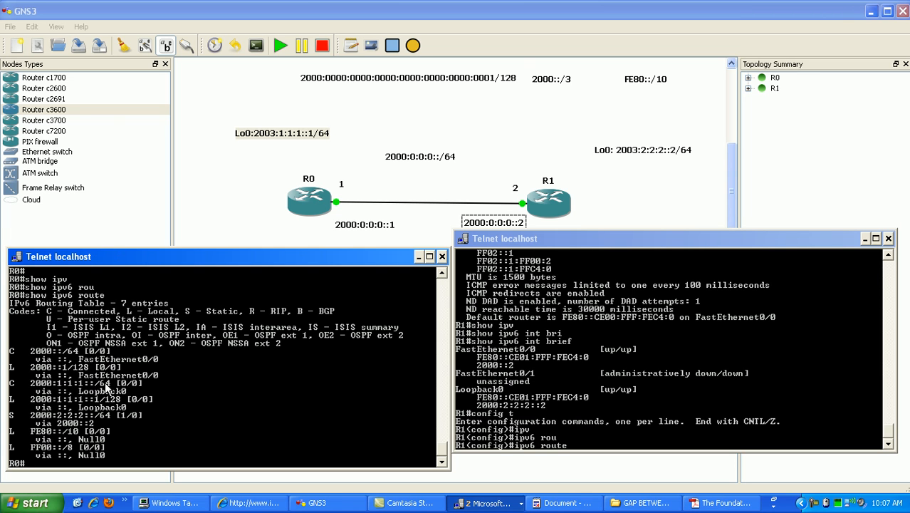
mouse_move(579, 391)
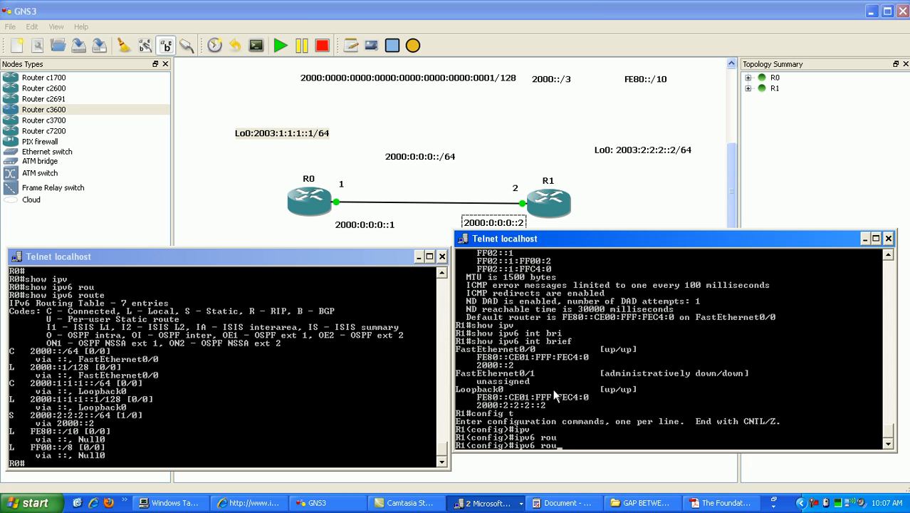
Show R1's IPv6 routing table with 'do show ipv6 route', then begin an 'ipv6 route' command.
type("do show ip")
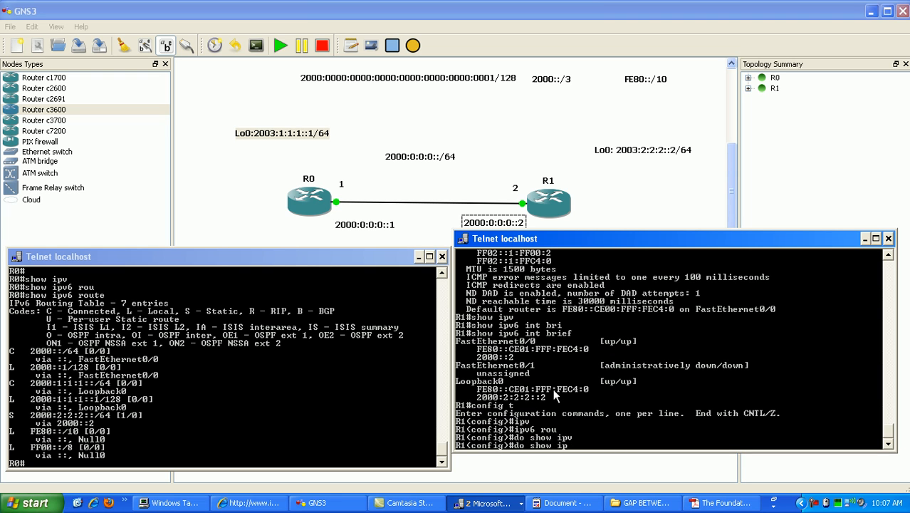
type("v")
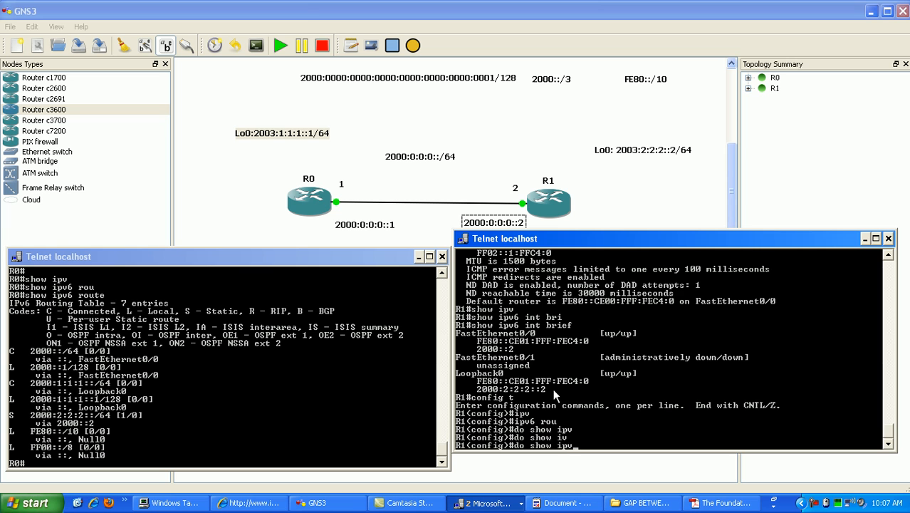
key("Return")
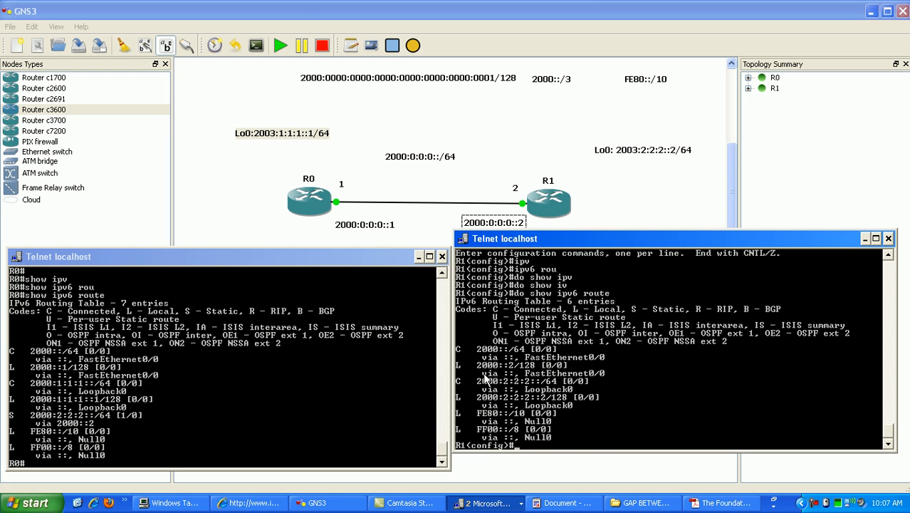
mouse_move(510, 401)
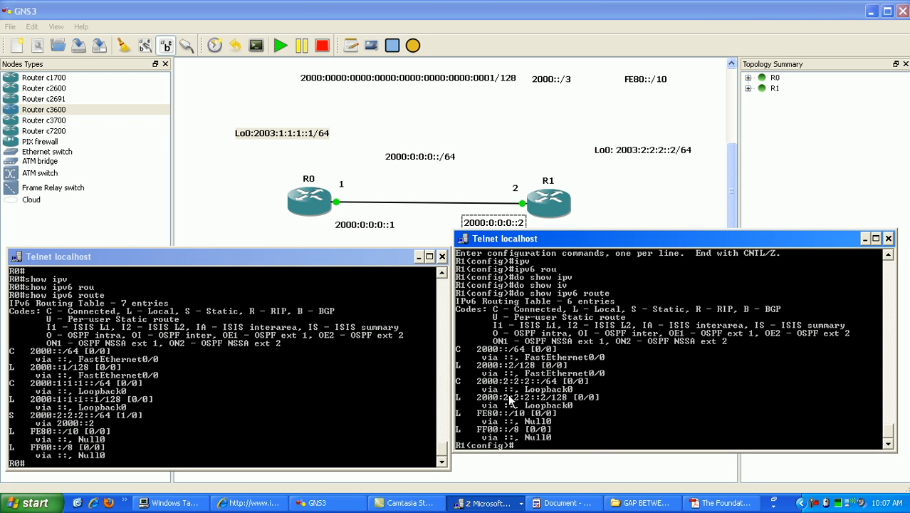
mouse_move(525, 407)
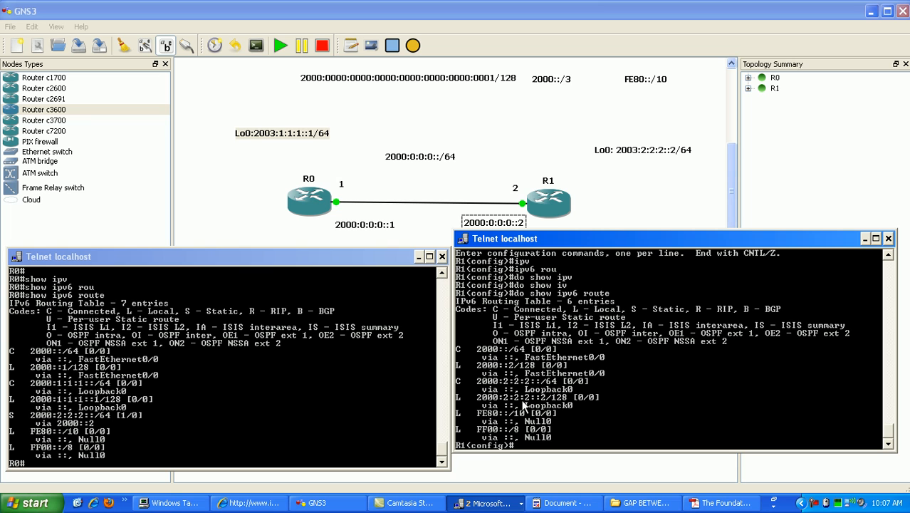
type("do show ipv6 route")
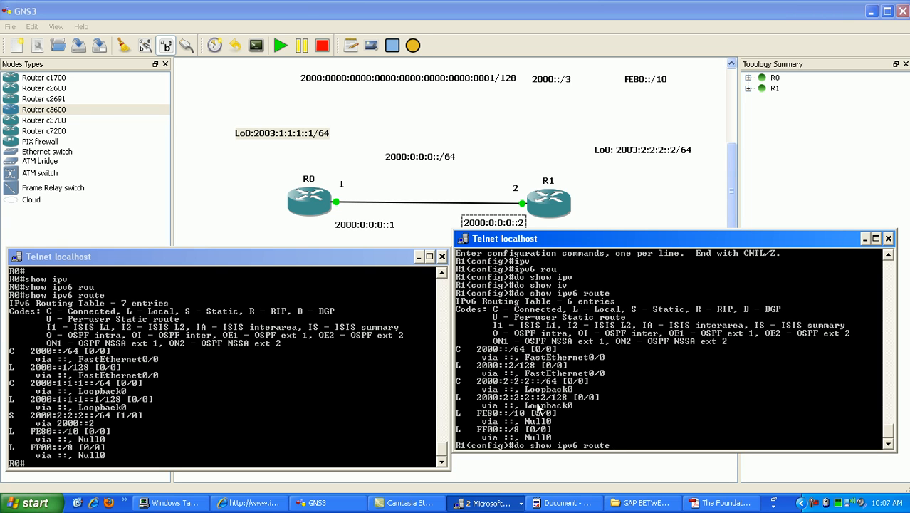
type("iipv")
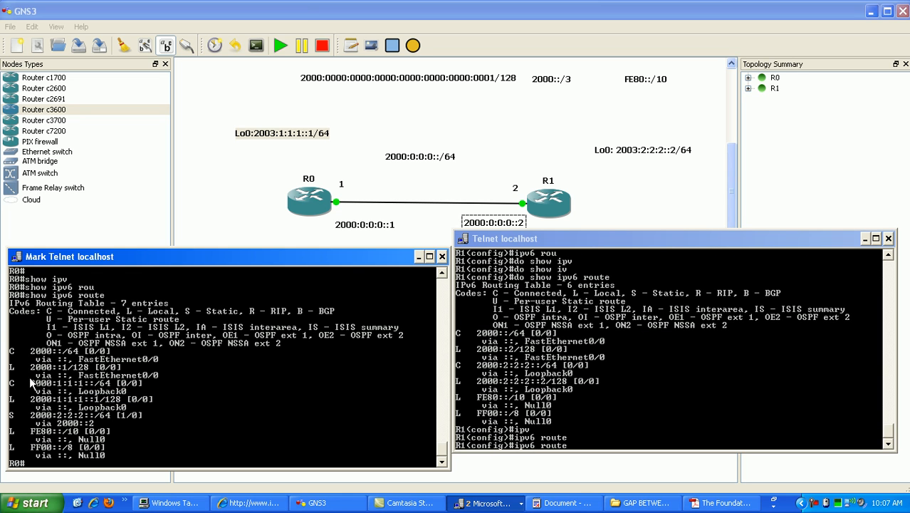
Select routing-table text in R0's console using the Mark option.
double_click(72, 384)
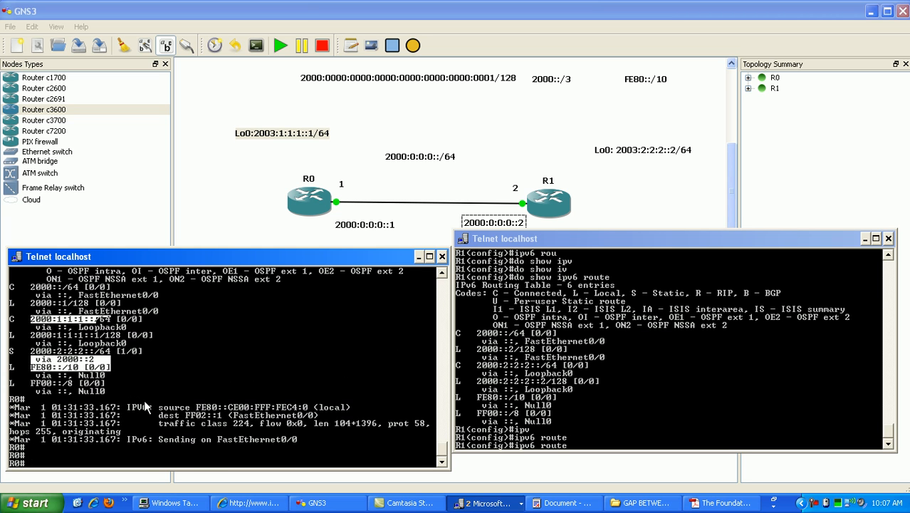
right_click(147, 400)
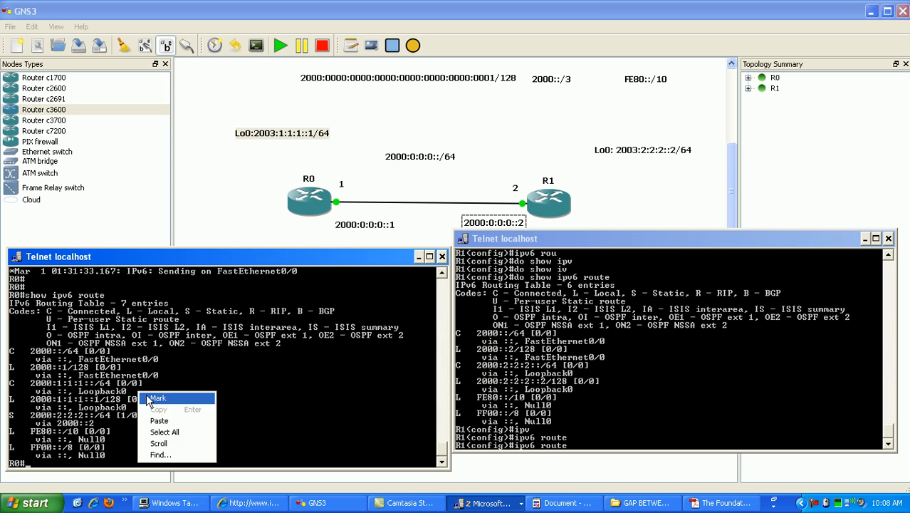
left_click(158, 397)
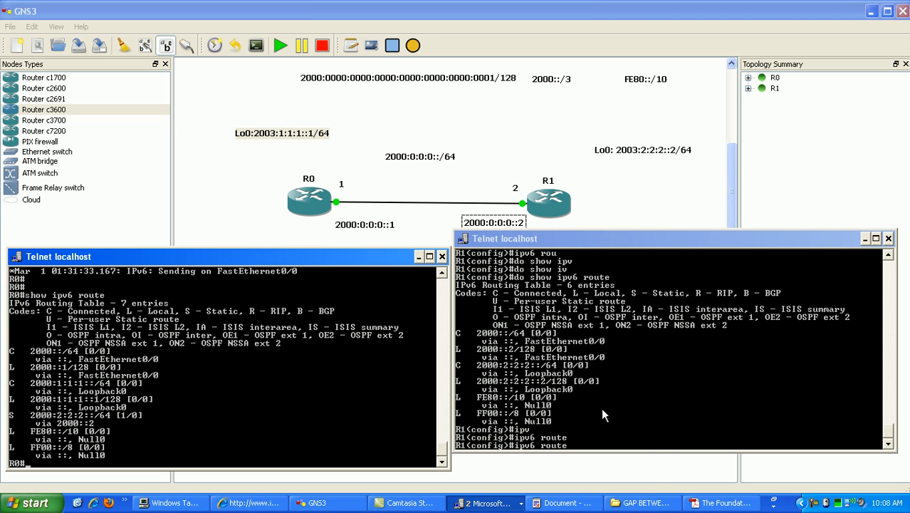
Enter destination 2000:1:1:1::/64 and begin typing next hop 2000::1 on R1.
type("2000:1:1:1::/64")
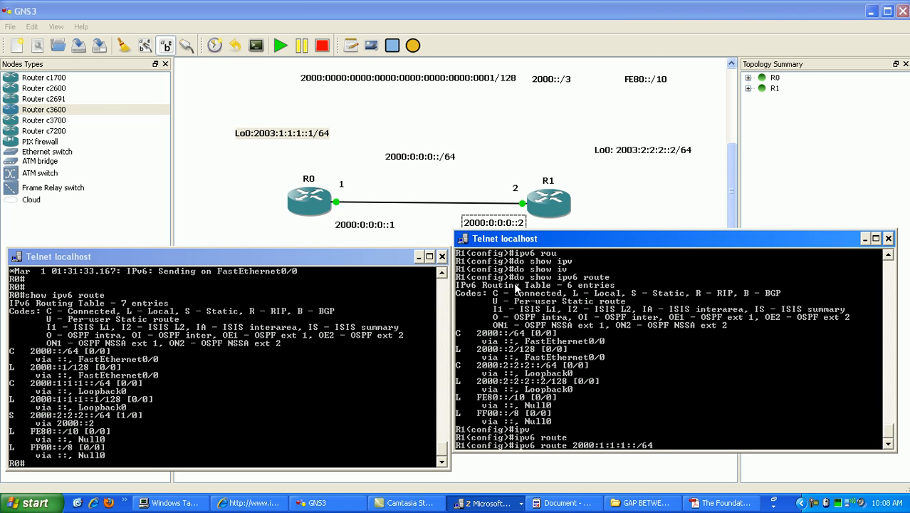
mouse_move(389, 236)
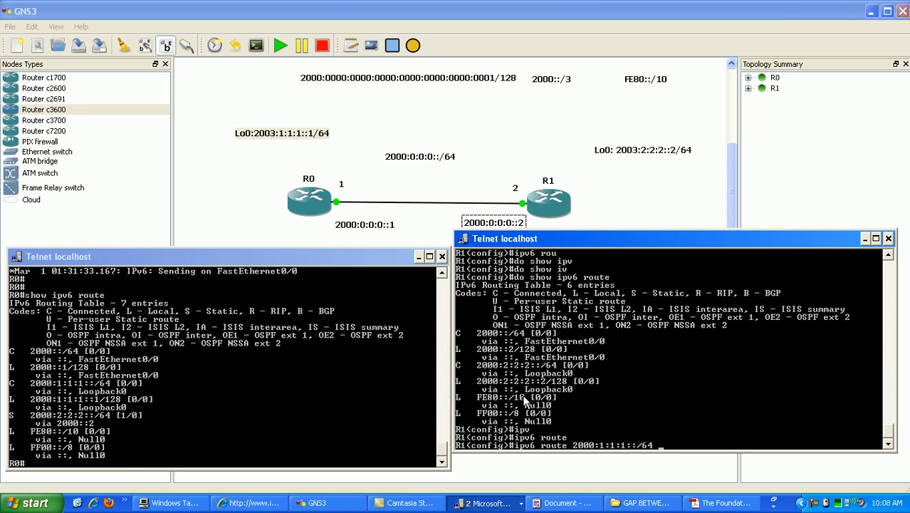
mouse_move(349, 211)
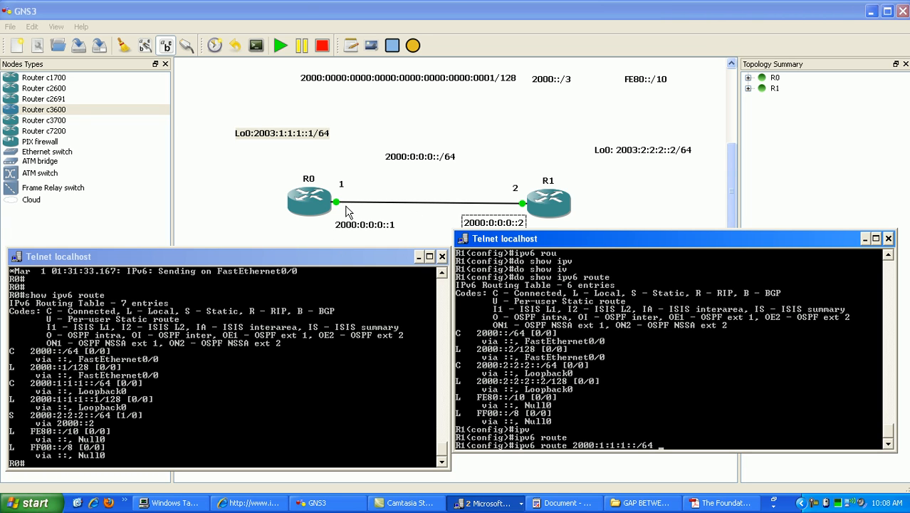
mouse_move(410, 262)
type(" 2--")
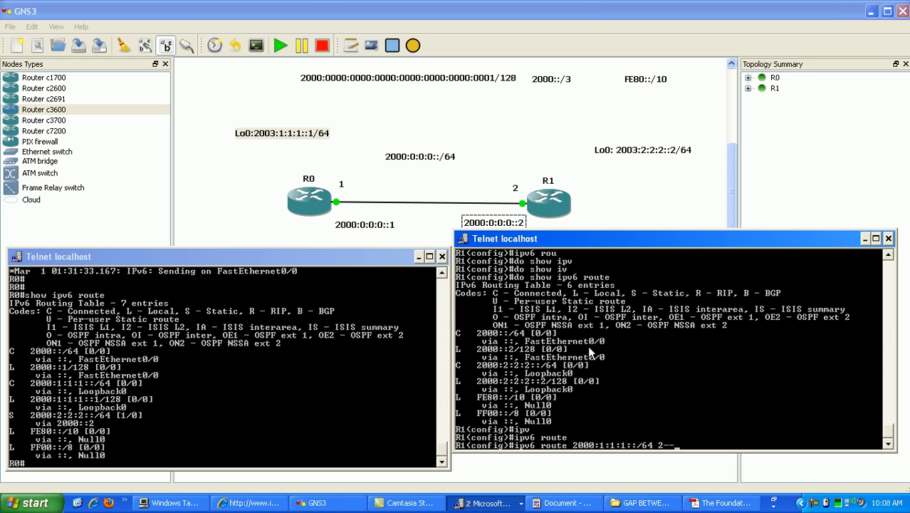
type("000")
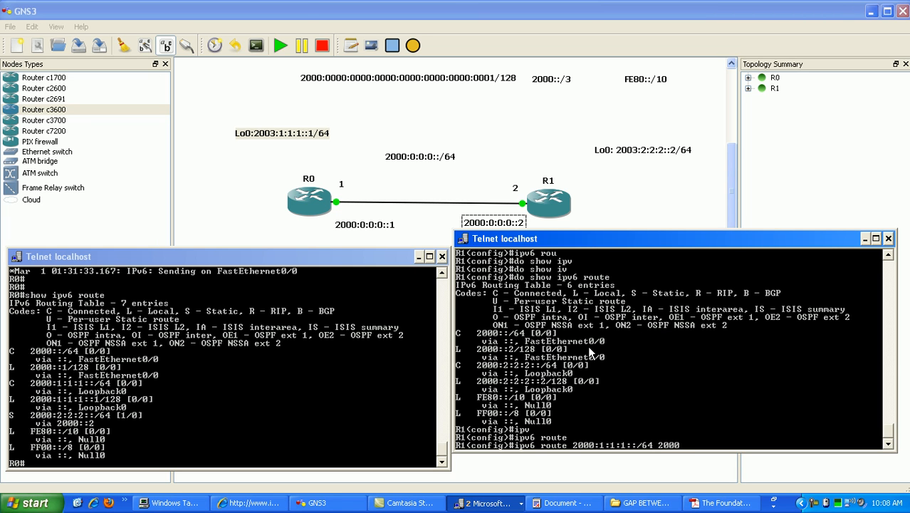
type(":0:0:0")
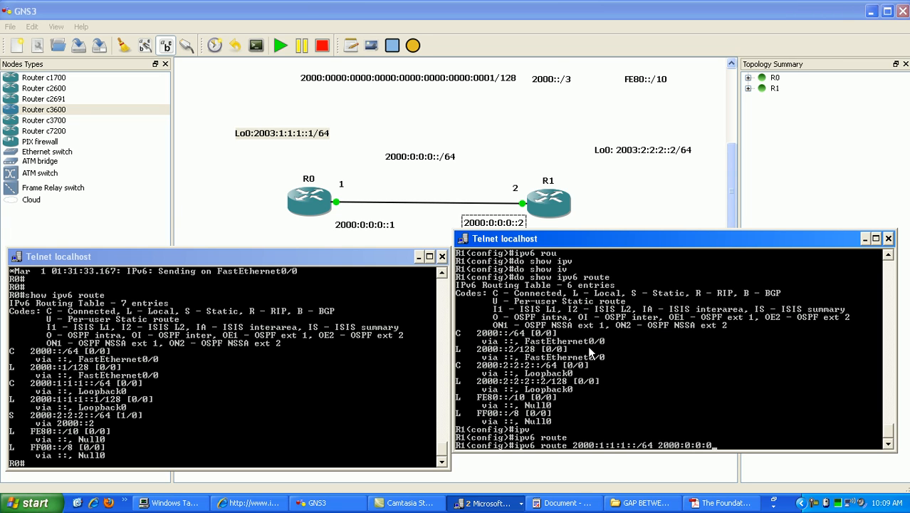
type("::")
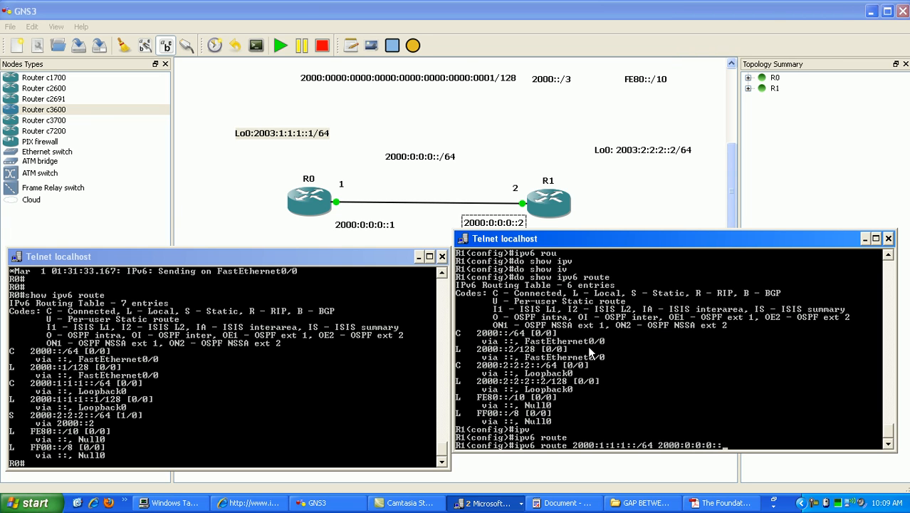
mouse_move(595, 361)
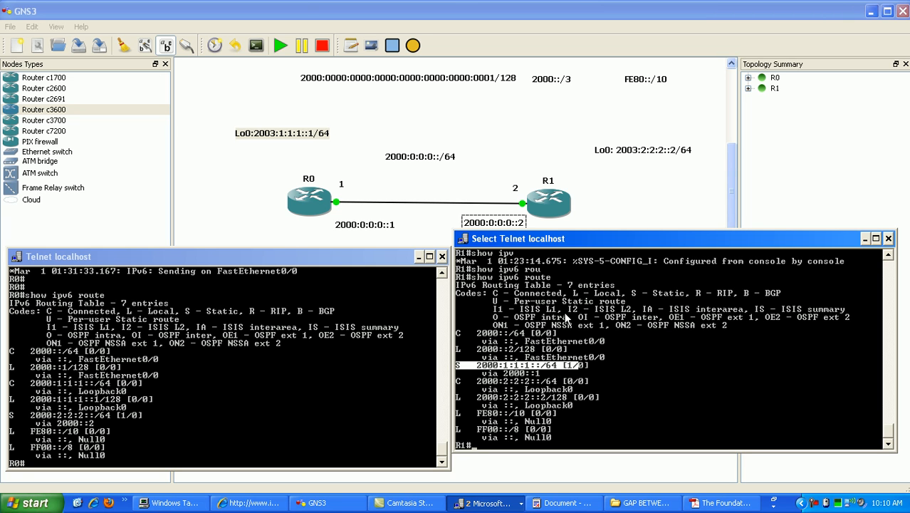
mouse_move(579, 300)
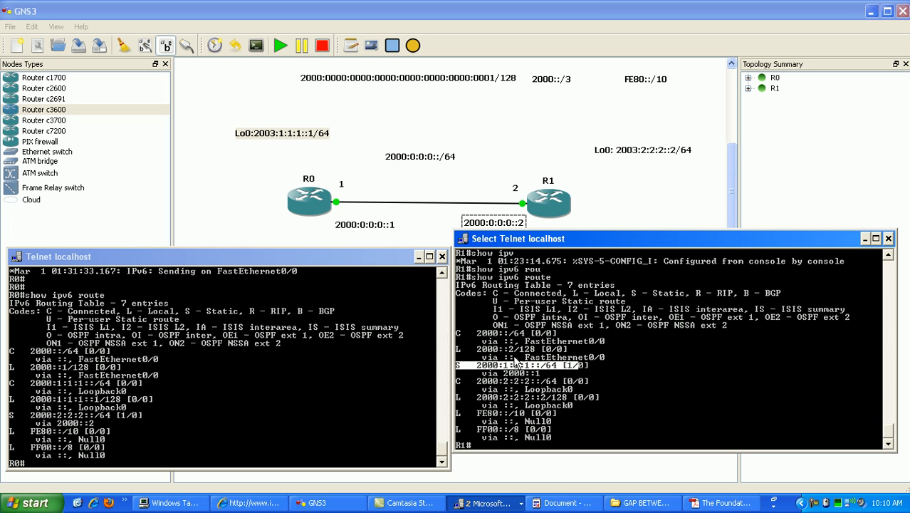
mouse_move(537, 383)
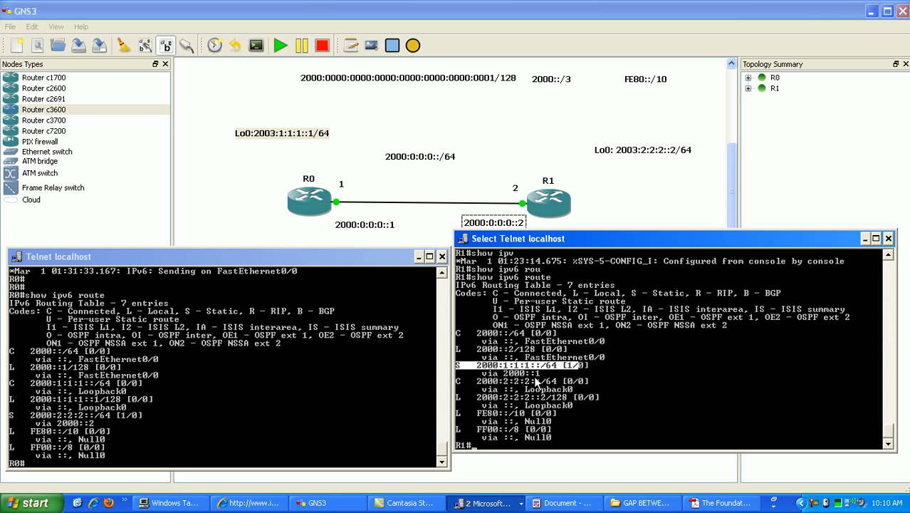
mouse_move(387, 277)
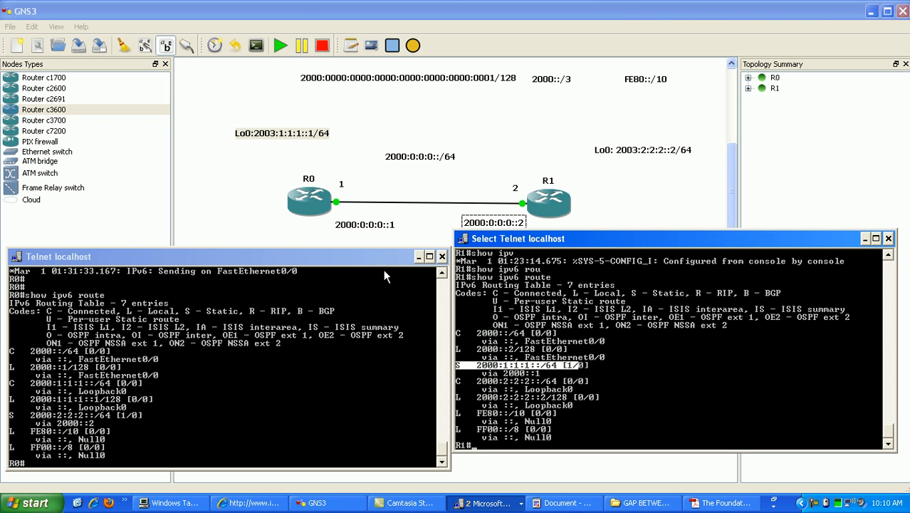
mouse_move(510, 268)
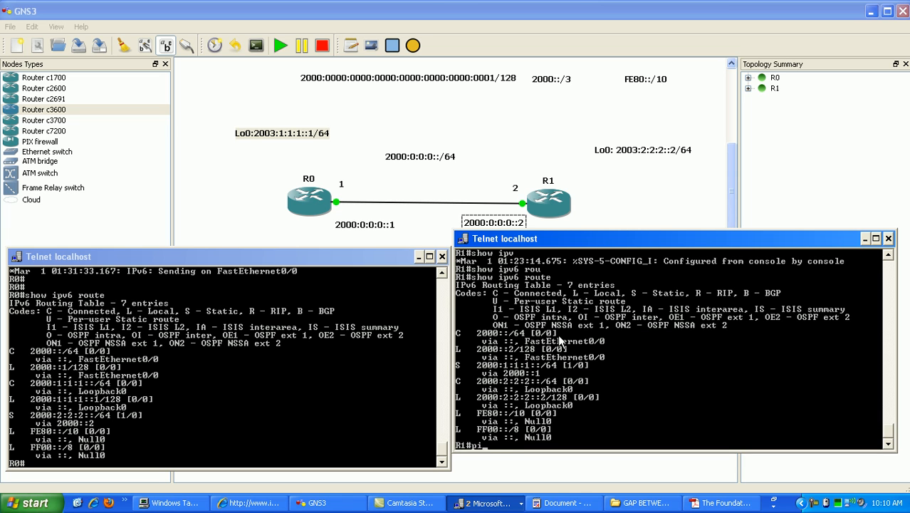
Ping 2000:1:1:1::1 from R1's console.
type("ping")
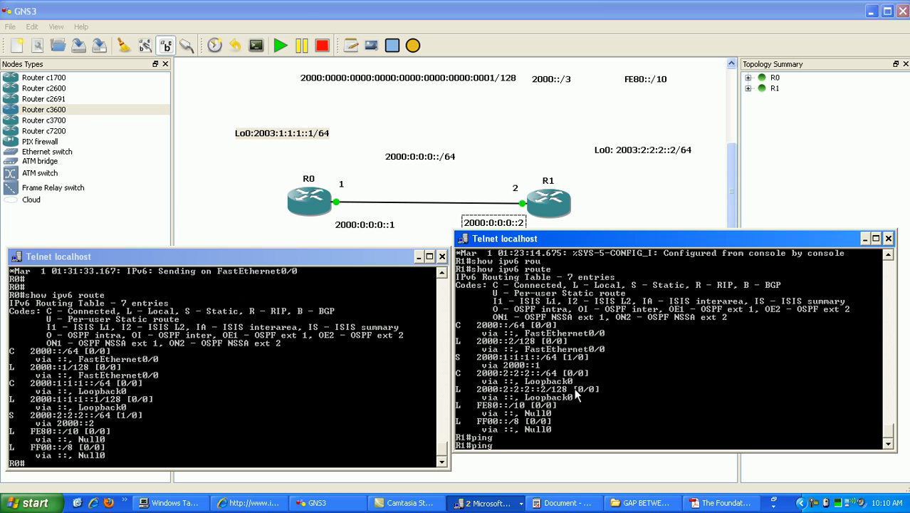
mouse_move(528, 419)
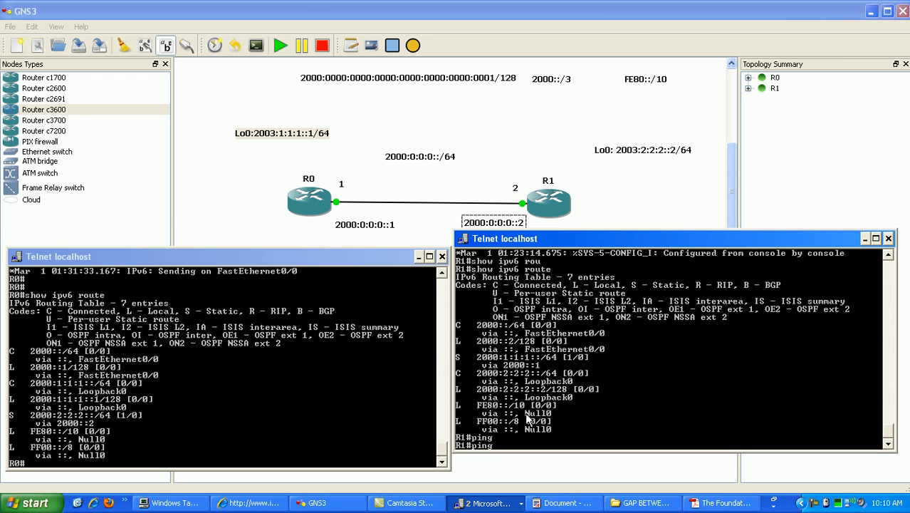
mouse_move(345, 426)
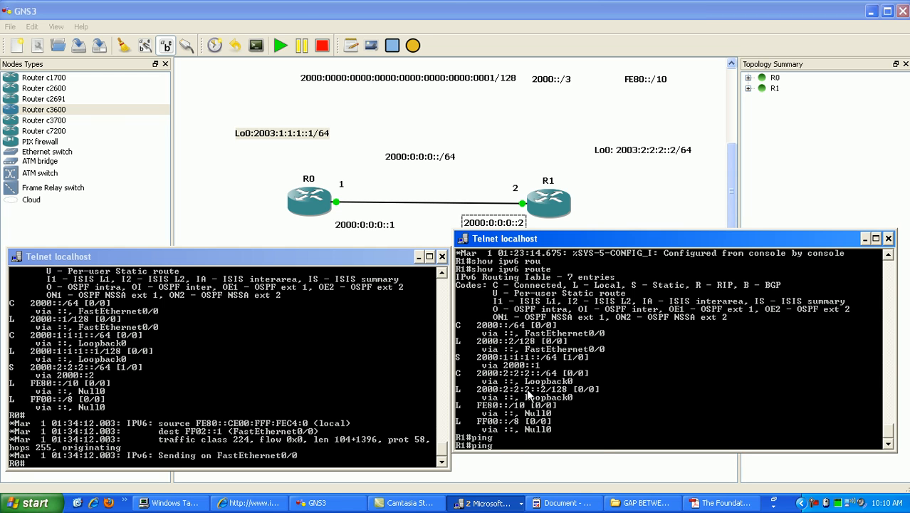
type("2000:1:1:1::1")
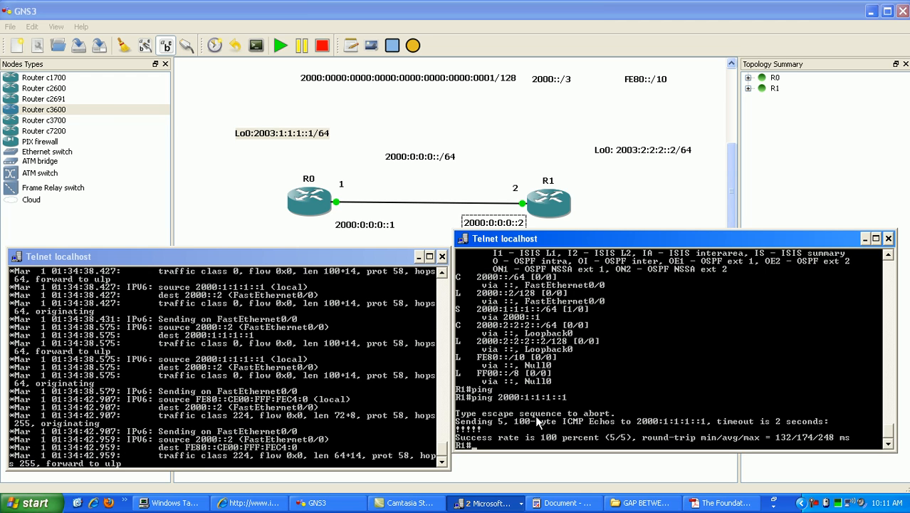
mouse_move(279, 107)
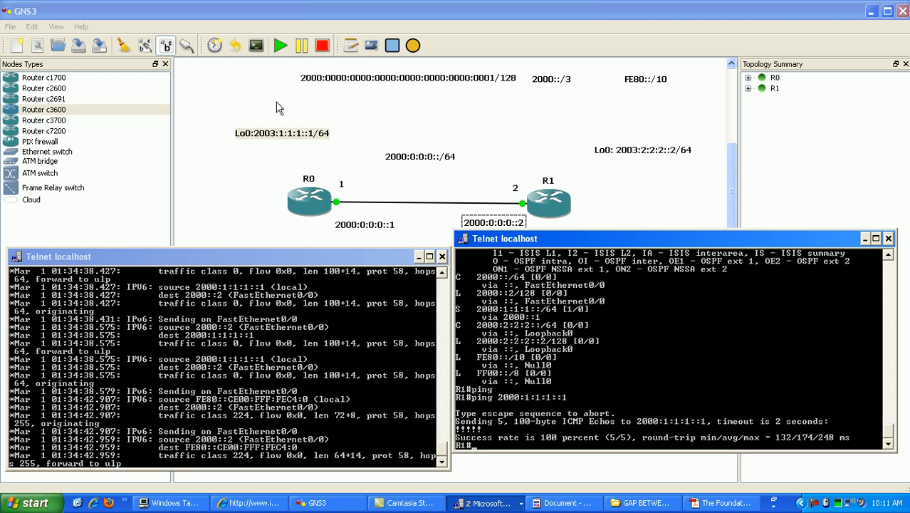
mouse_move(579, 280)
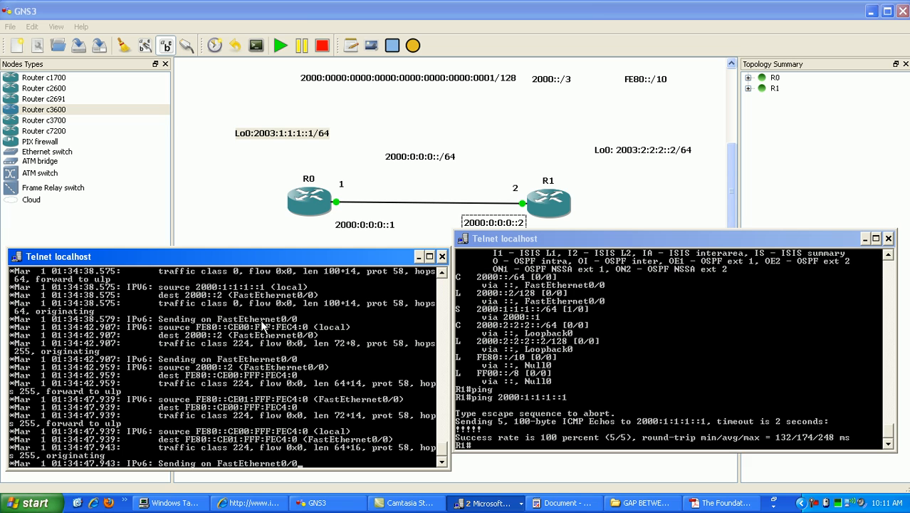
mouse_move(594, 385)
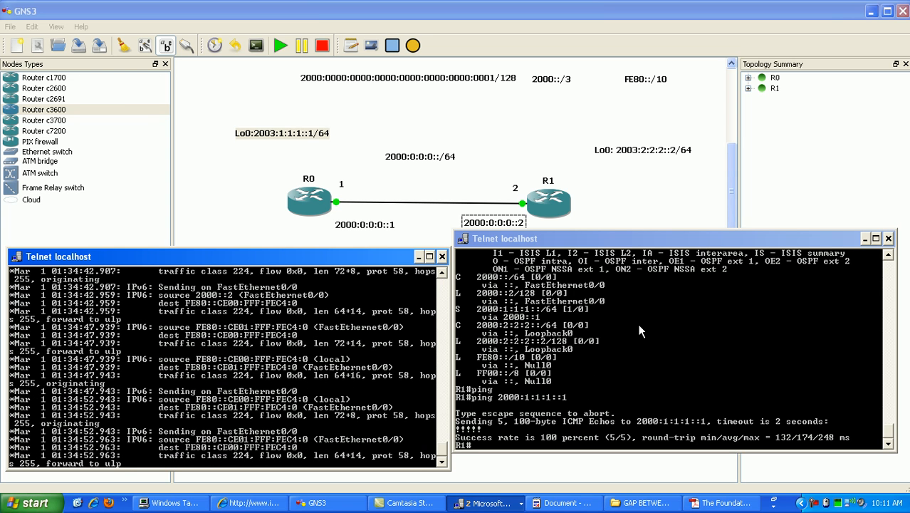
mouse_move(662, 329)
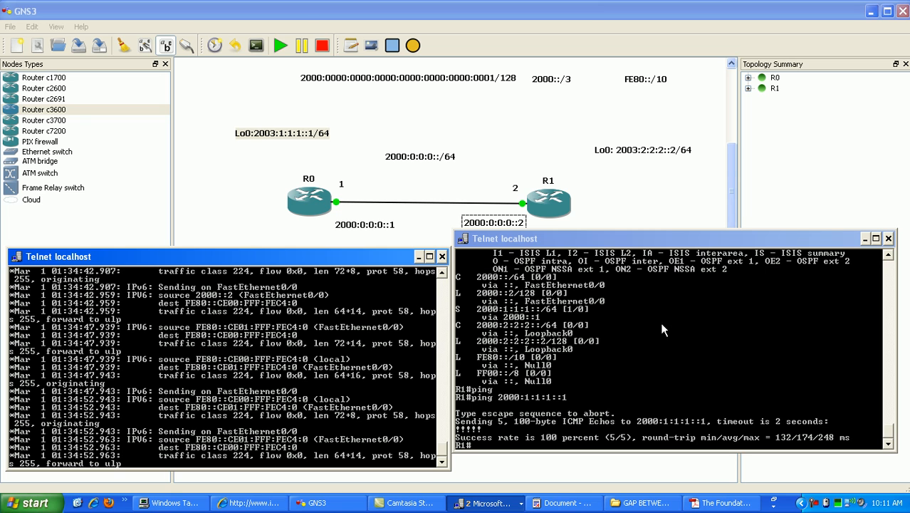
mouse_move(618, 329)
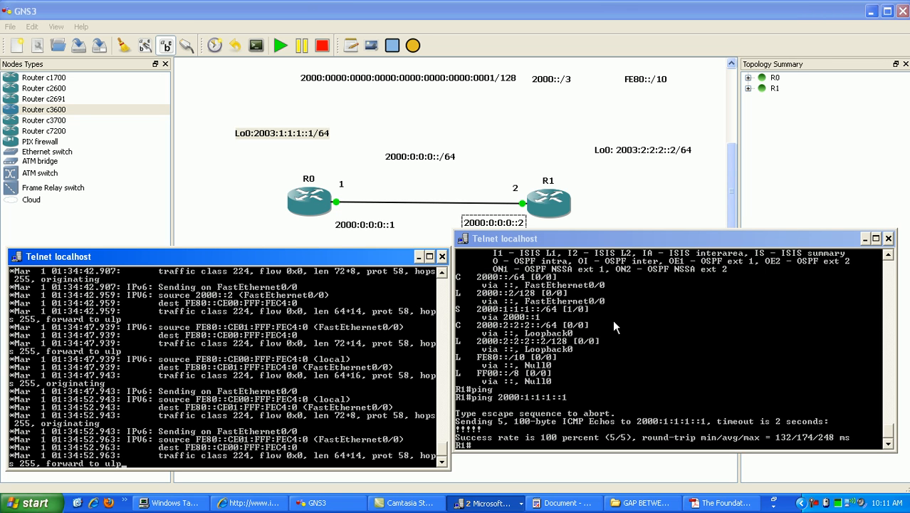
mouse_move(621, 352)
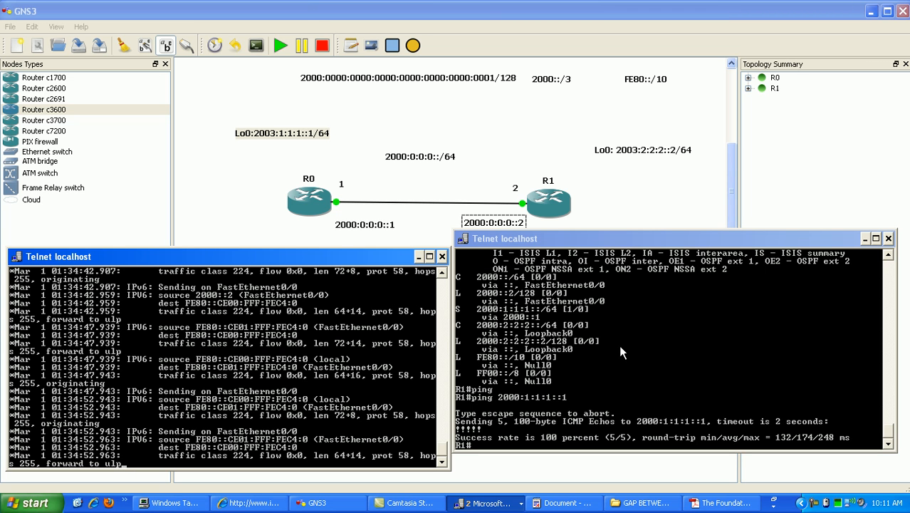
mouse_move(666, 327)
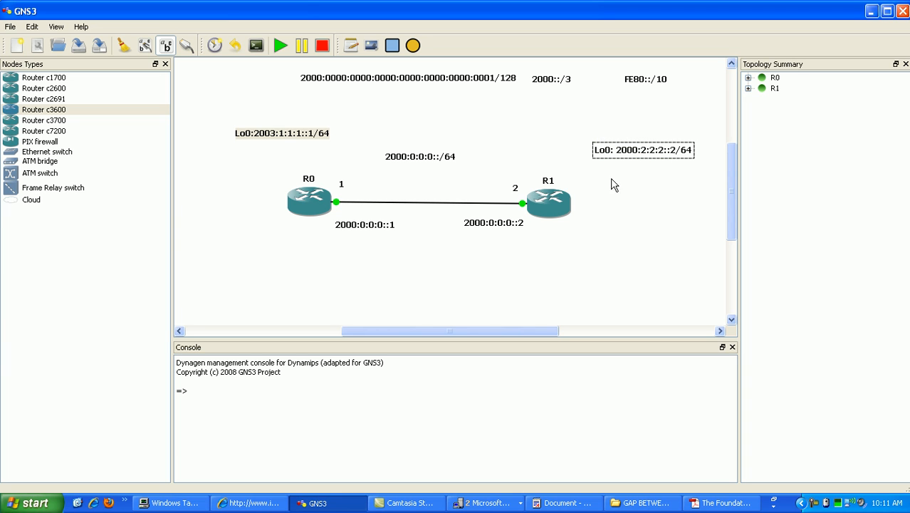
Edit R0's Lo0 label to 2000:1:1:1::1/64 and restore the console windows.
left_click(281, 134)
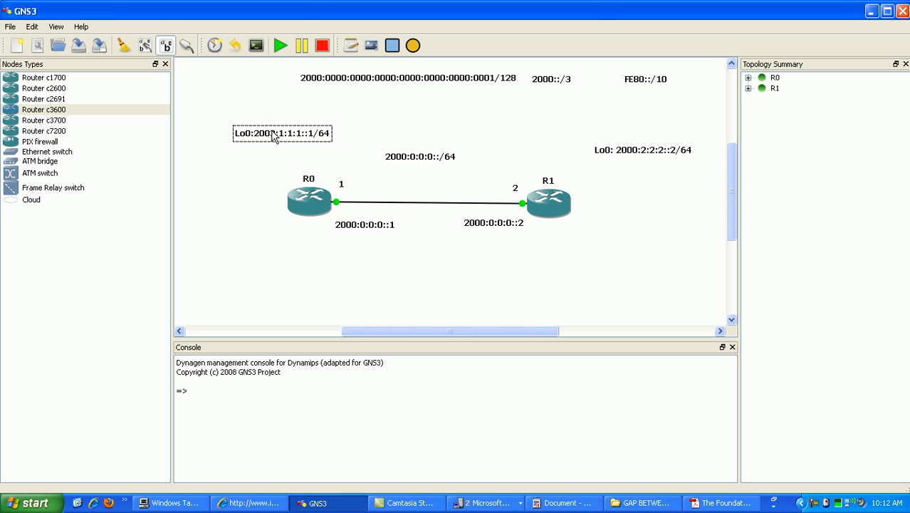
mouse_move(276, 141)
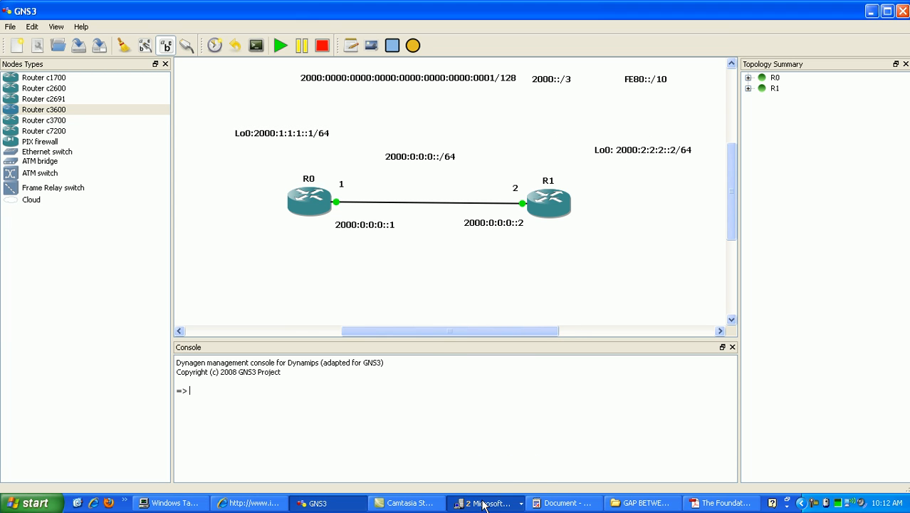
left_click(485, 503)
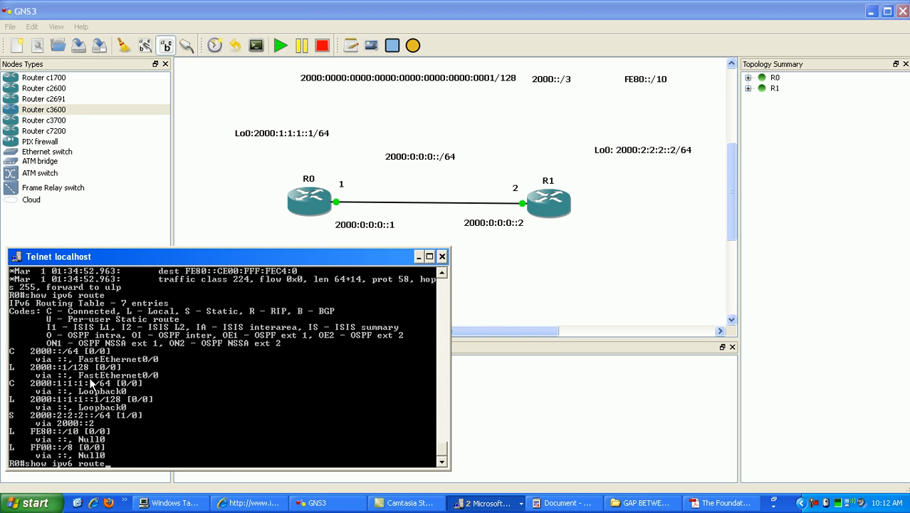
Type a ping to 200:2:2:2::2, then run 'show ipv6 int brief'.
type("ping 200:2:2:2::2")
type("int bri")
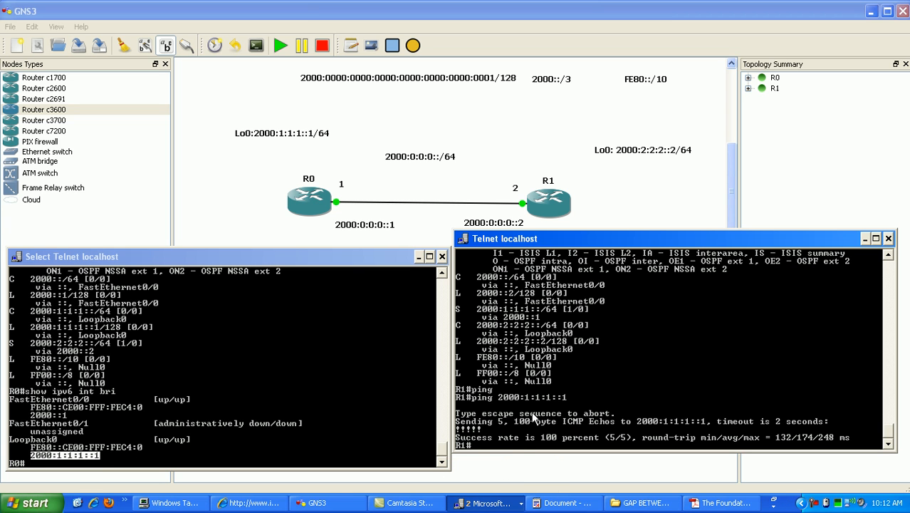
type("show ipv6 int brief")
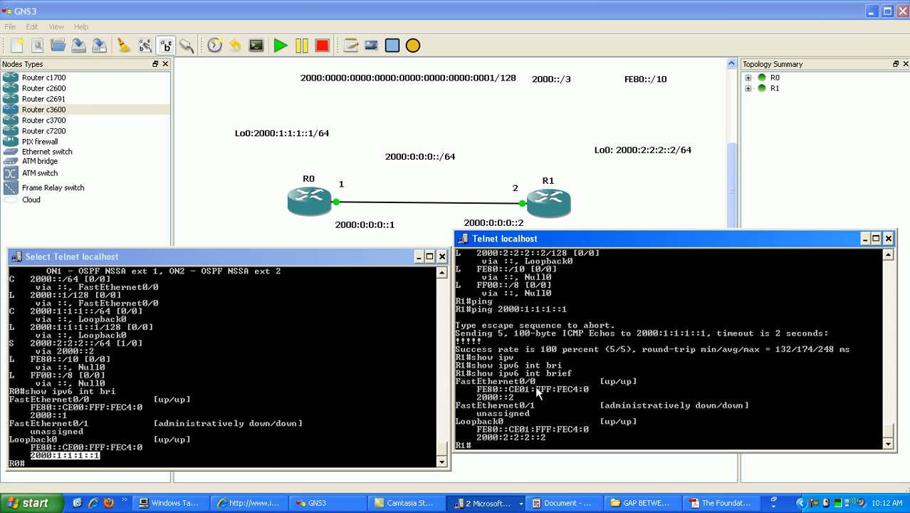
mouse_move(548, 375)
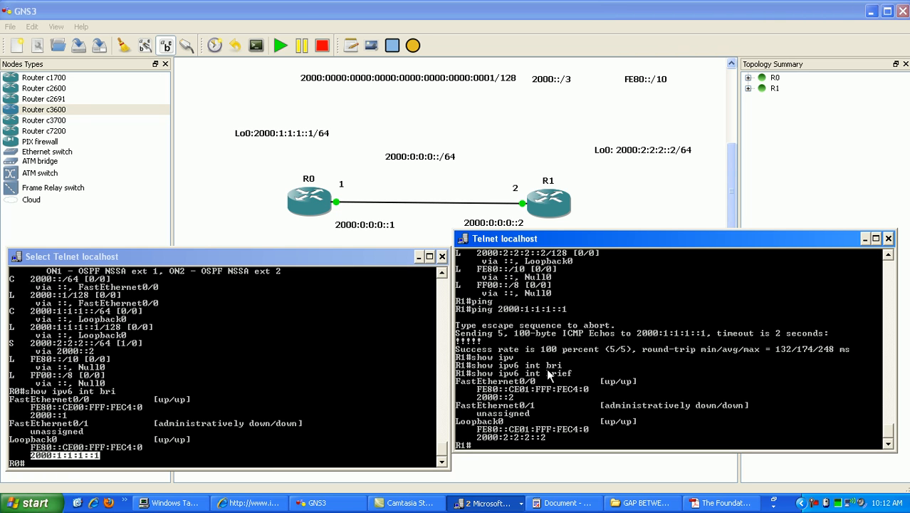